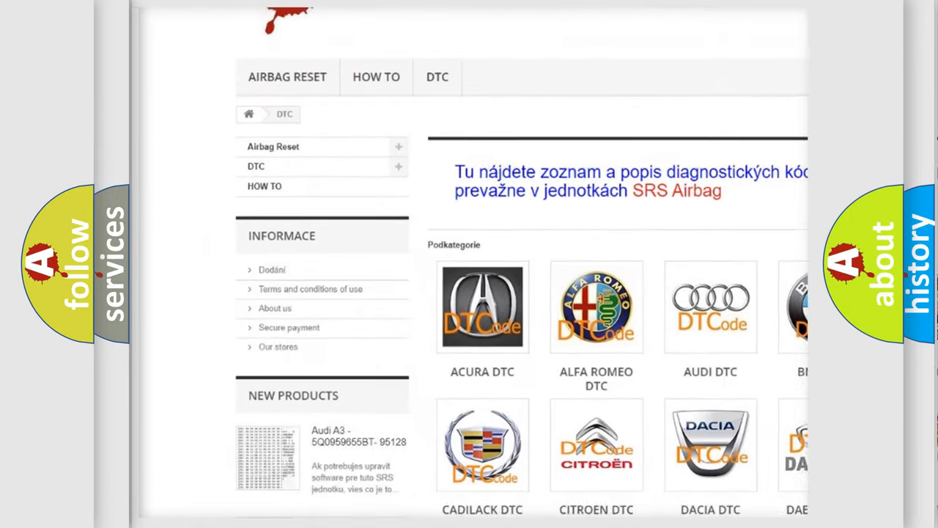
scroll(down, 3)
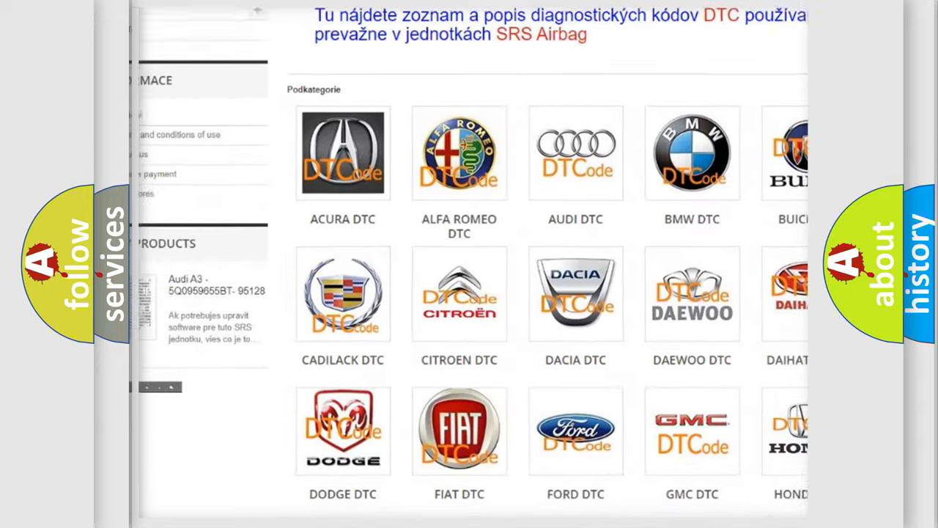
scroll(down, 3)
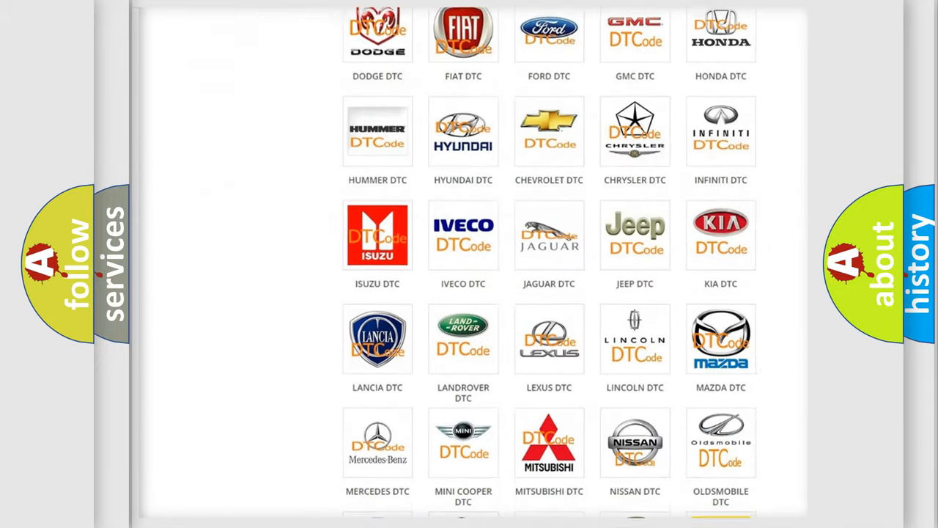
scroll(down, 3)
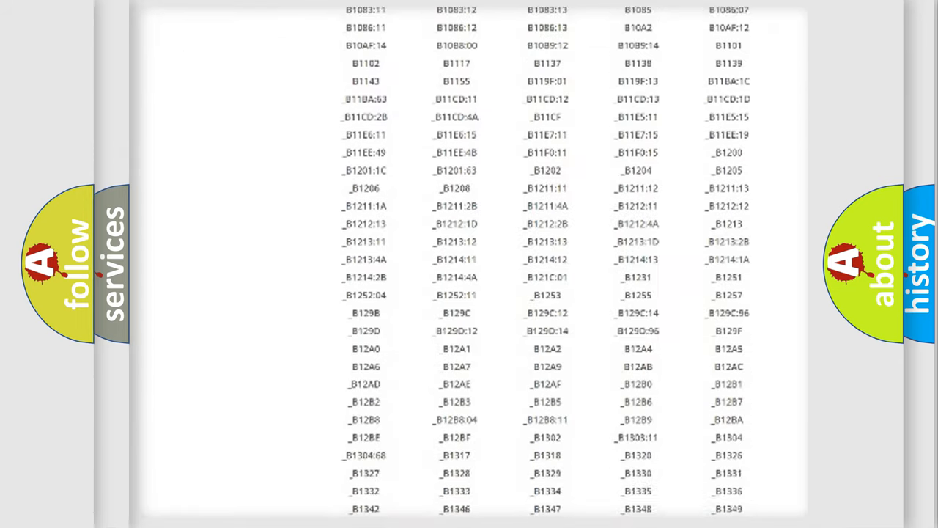
scroll(down, 3)
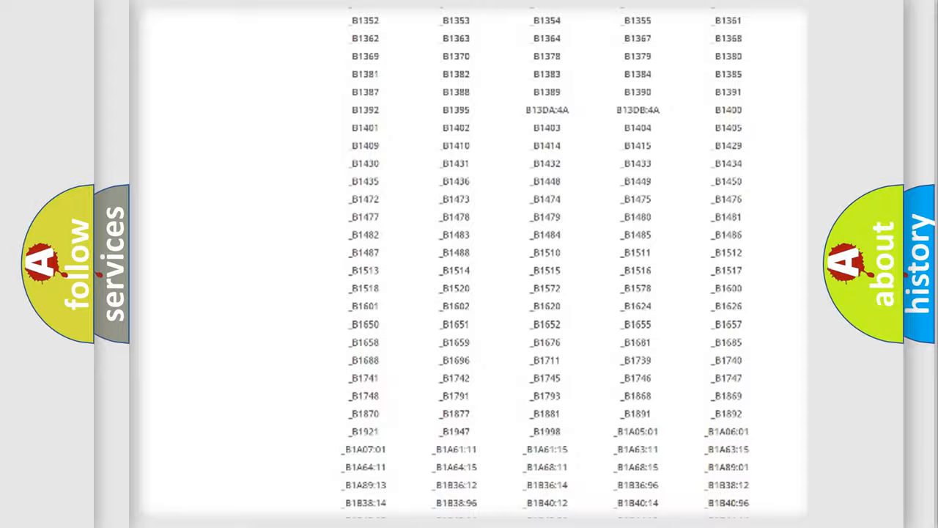